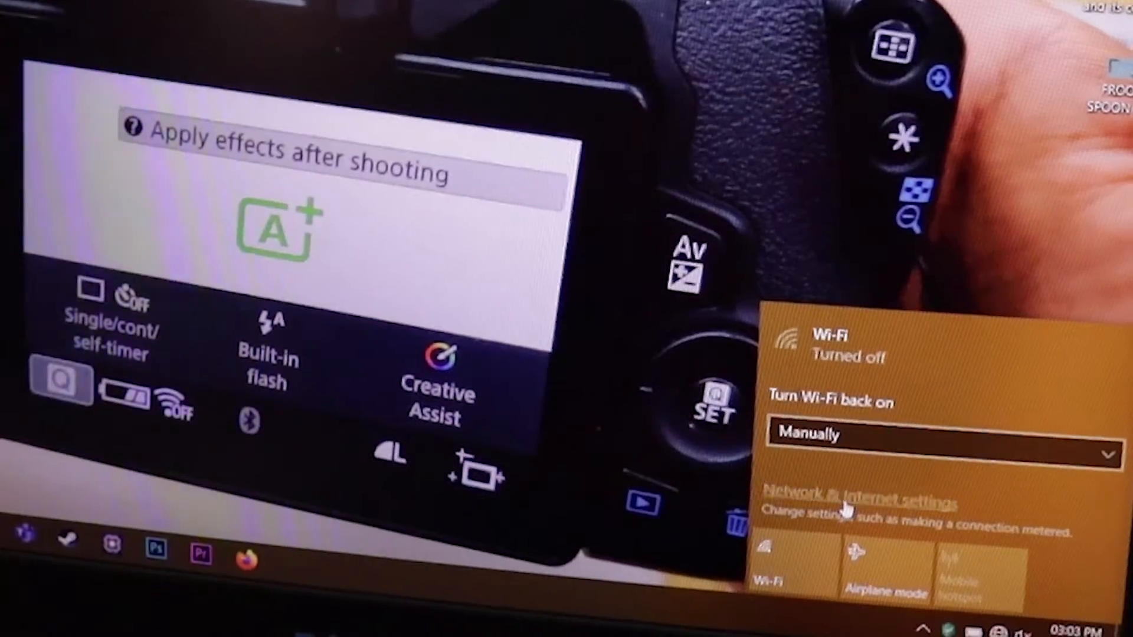
Step: Show the Network & Internet status page reporting no networks connected
{"action": "left_click", "coordinate": [852, 503]}
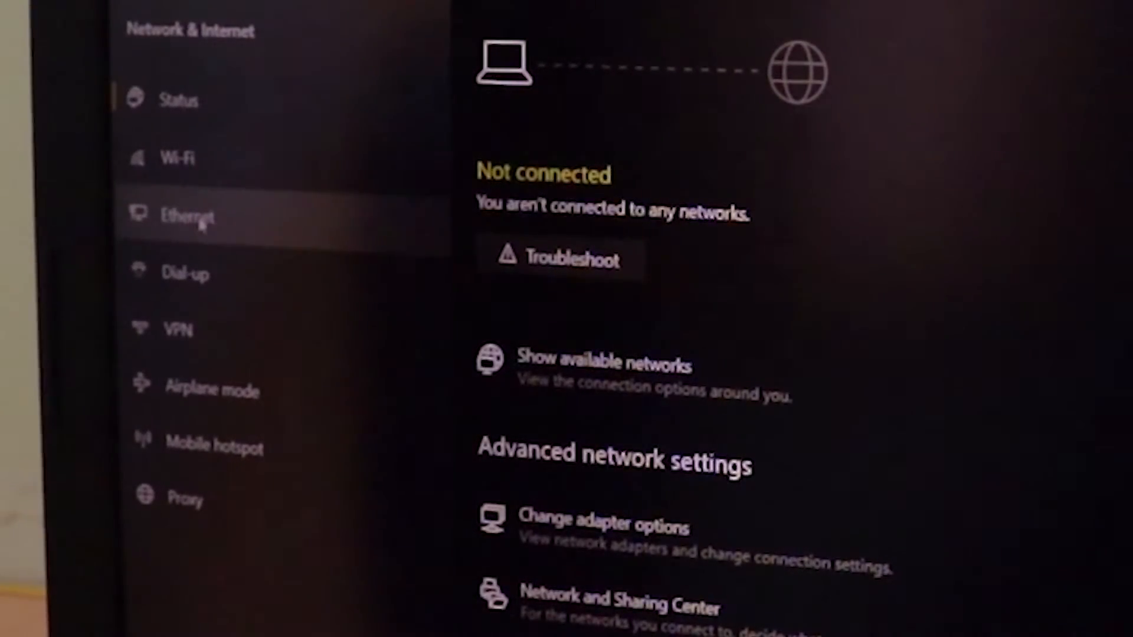
Step: Show the Ethernet page listing the wired connection as not connected
{"action": "left_click", "coordinate": [188, 214]}
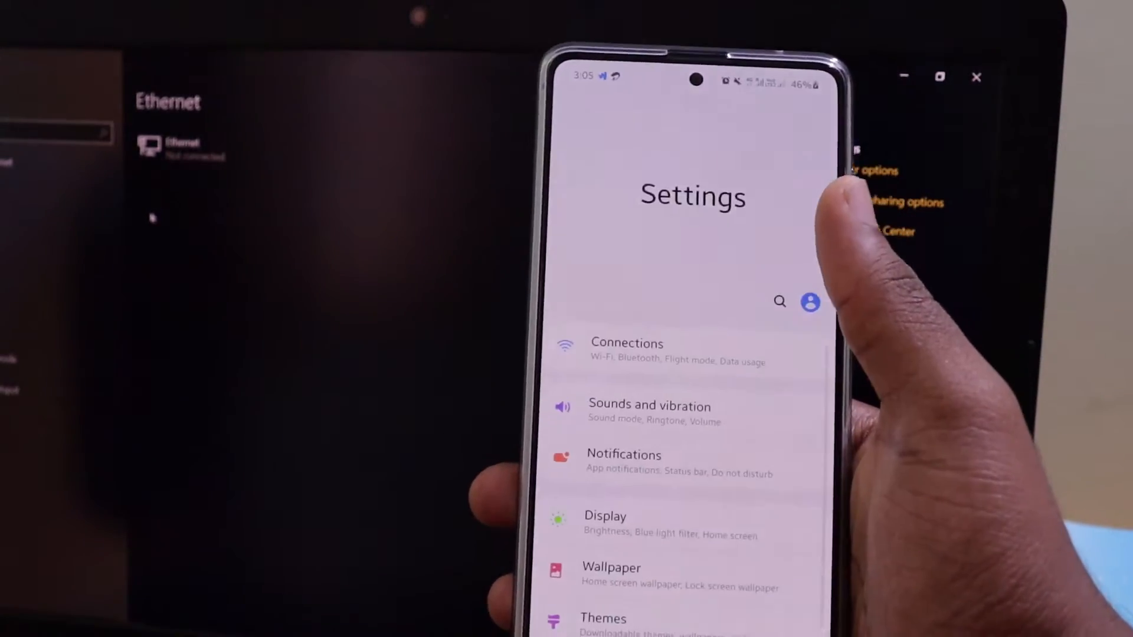
Step: Enable USB tethering from the phone's Connections settings, then load YouTube in Chrome
{"action": "left_click", "coordinate": [627, 349]}
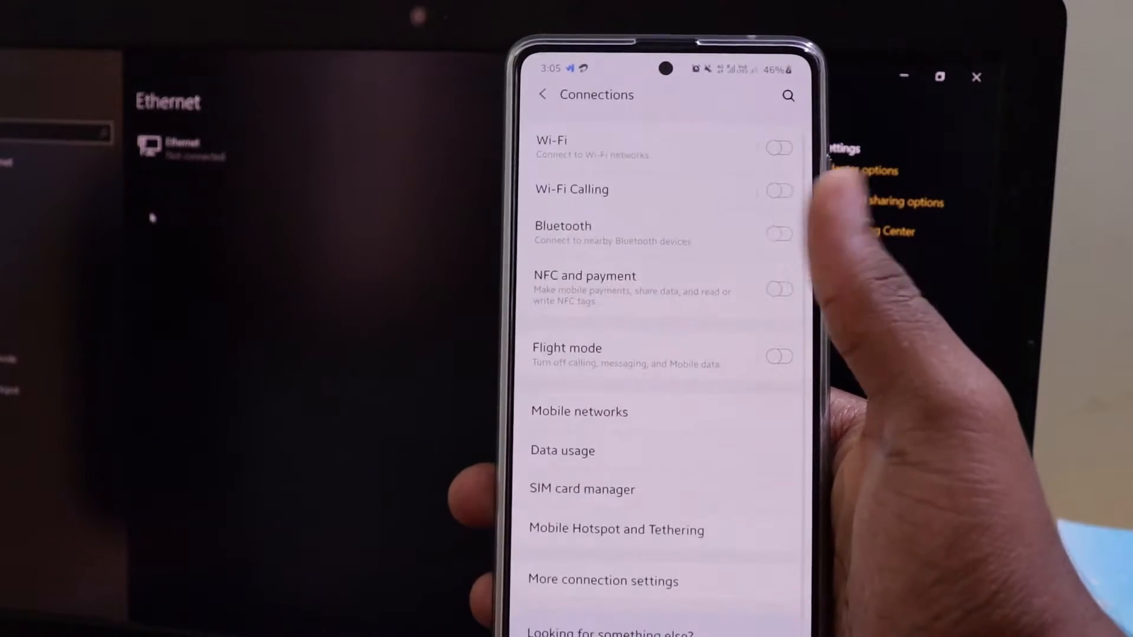
{"action": "scroll", "scroll_direction": "up", "scroll_amount": 3}
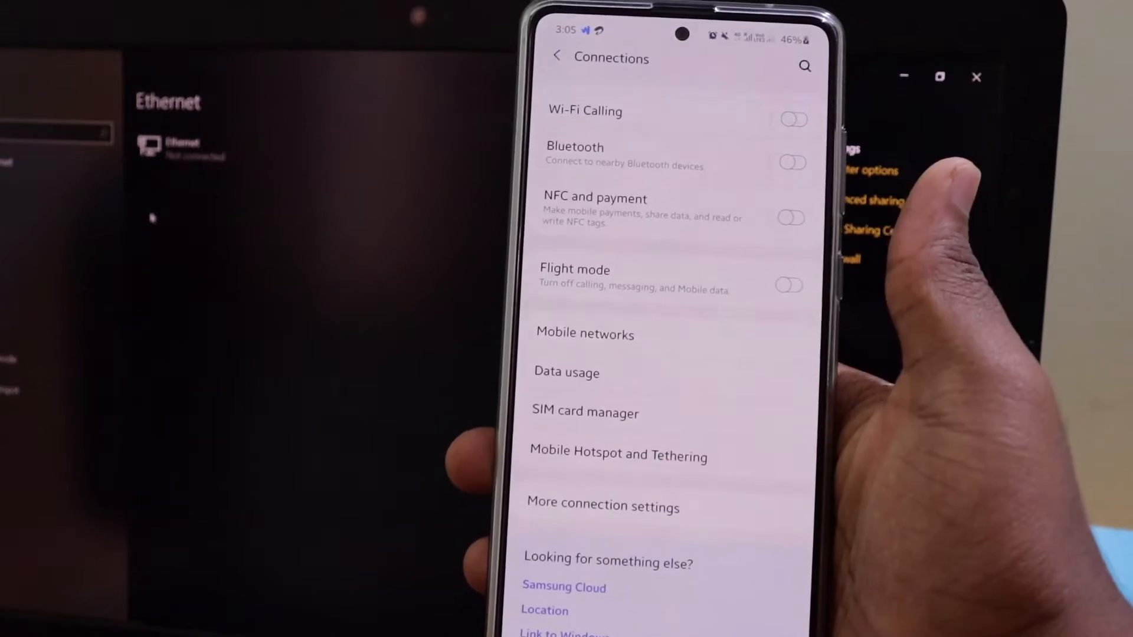
{"action": "left_click", "coordinate": [617, 456]}
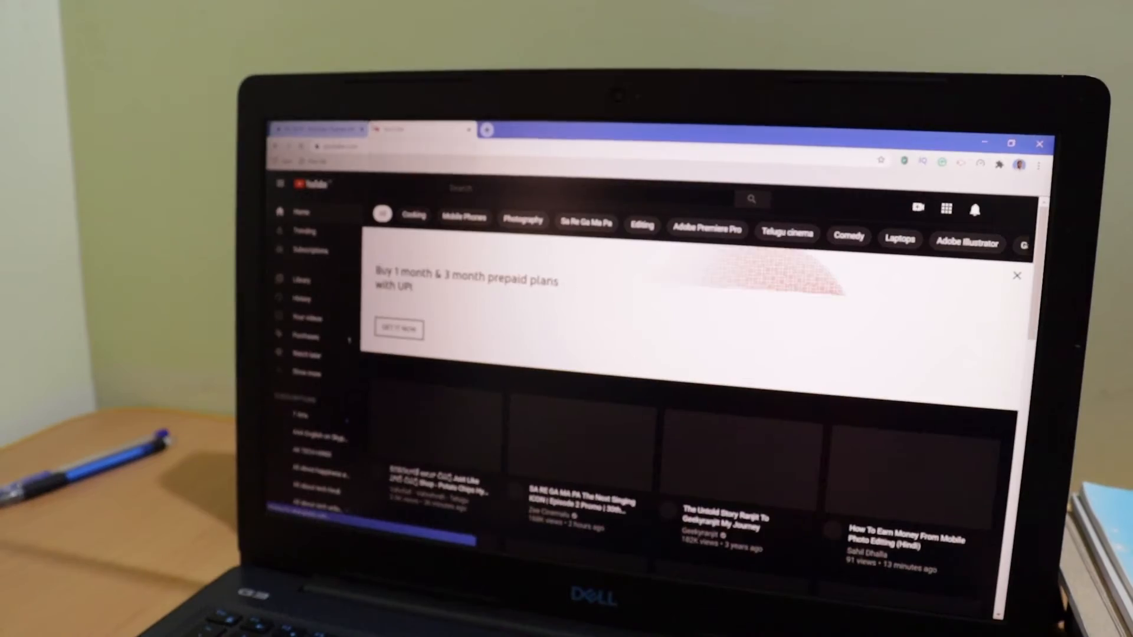
{"action": "left_click", "coordinate": [1018, 275]}
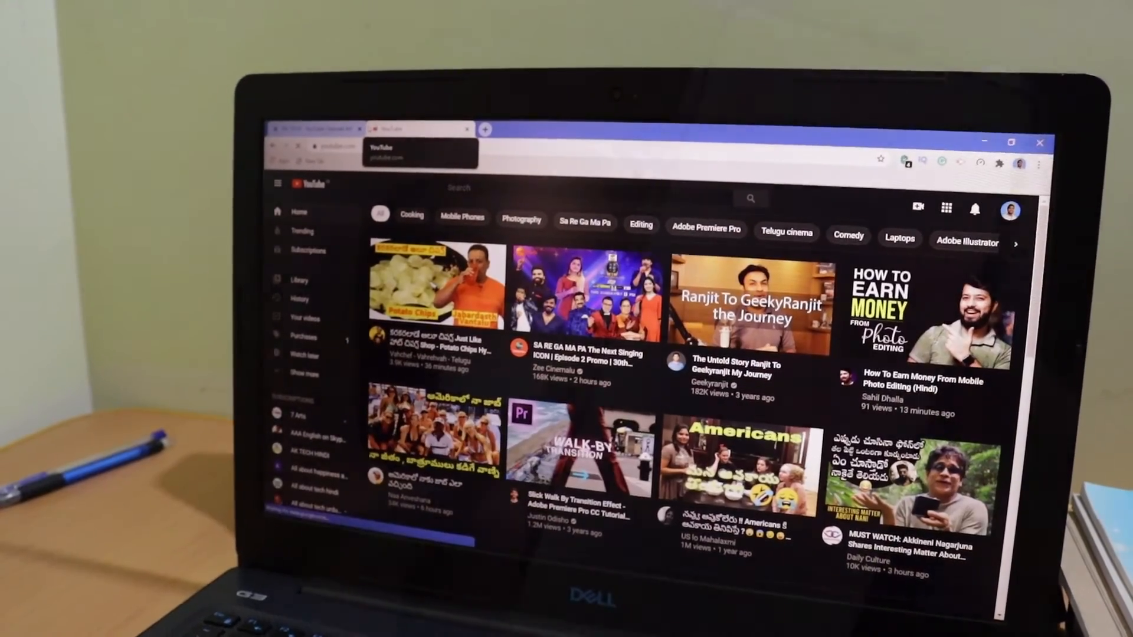